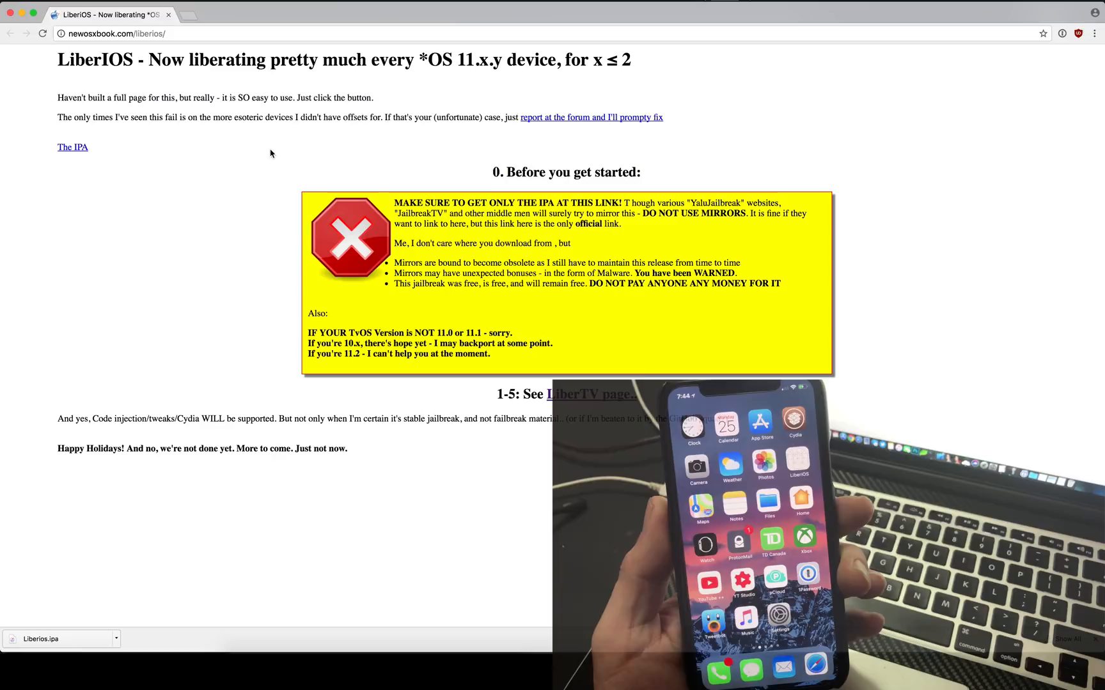
mouse_move(69, 151)
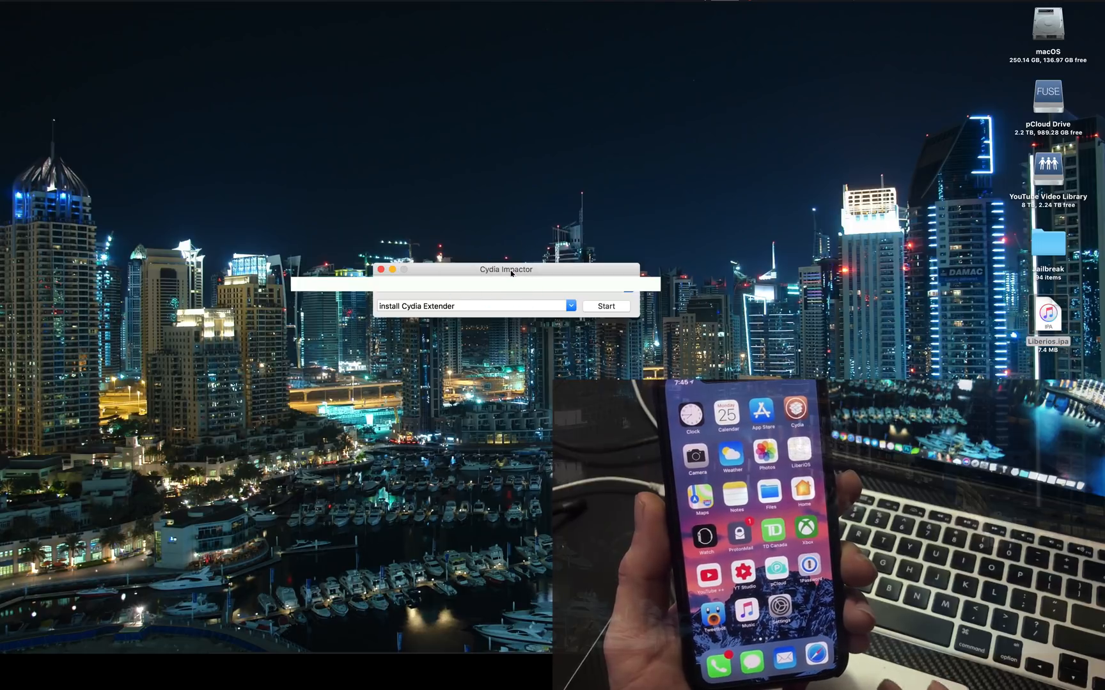
- Load Liberios.ipa into Cydia Impactor and start the install, reaching the Apple ID prompt
drag(1049, 314, 494, 296)
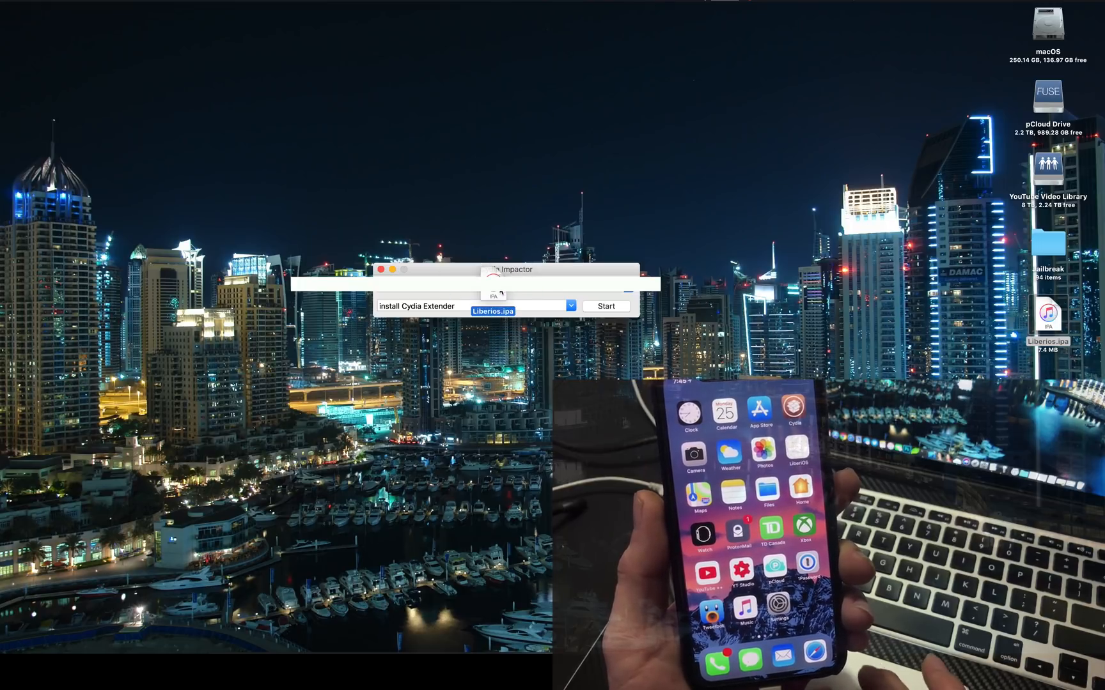
click(606, 306)
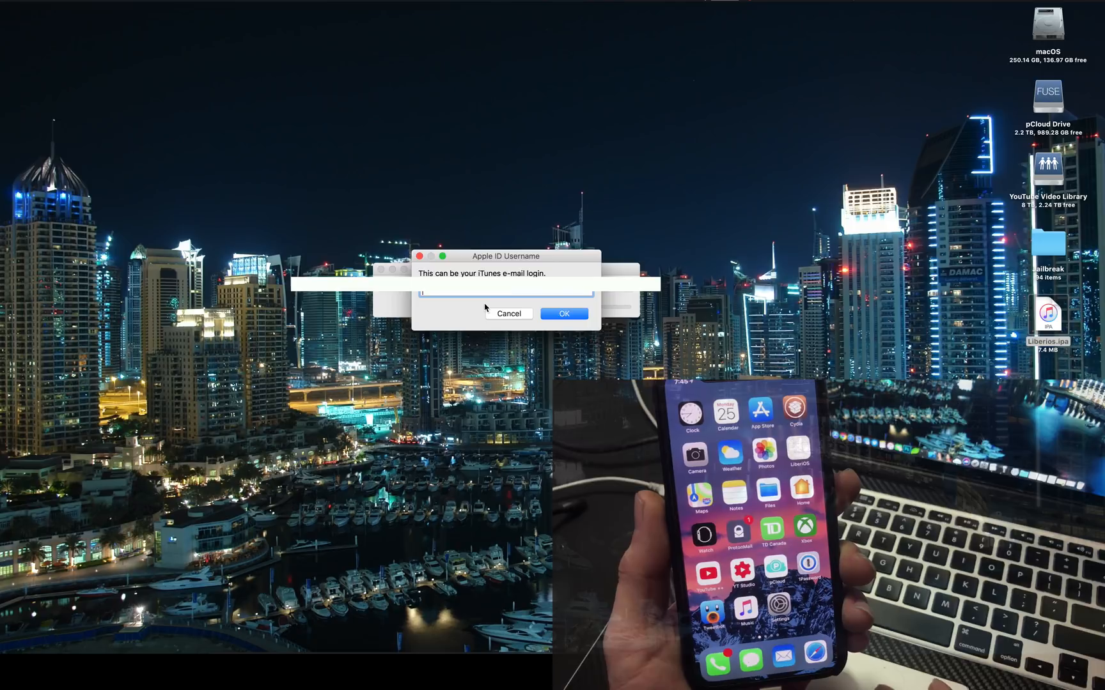